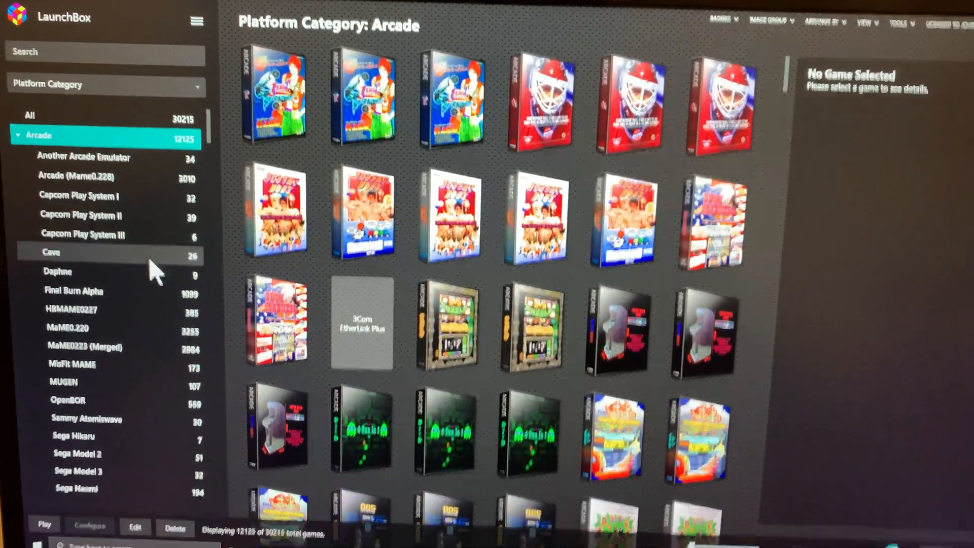
# - Show the Windows platform library of PC games from the left platform list
pyautogui.scroll(-3)
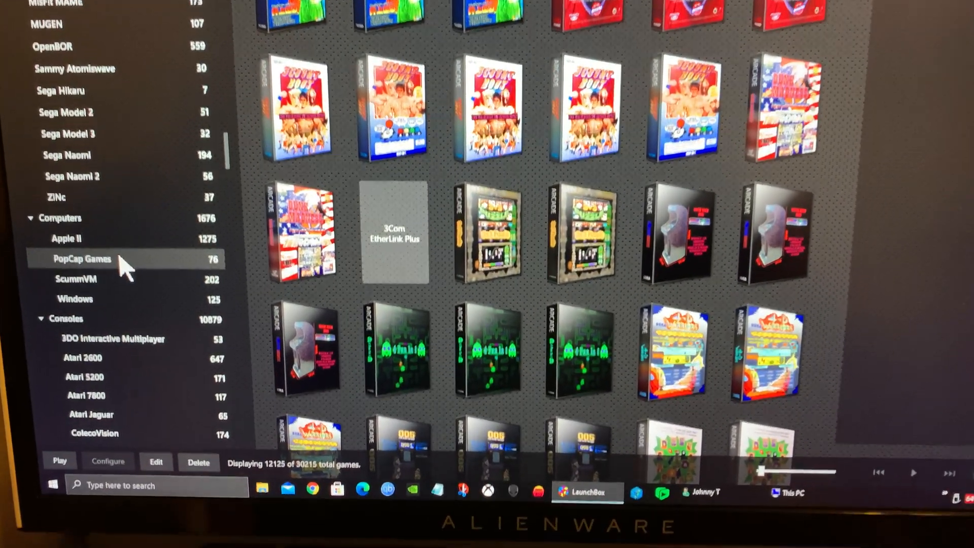
pyautogui.click(70, 300)
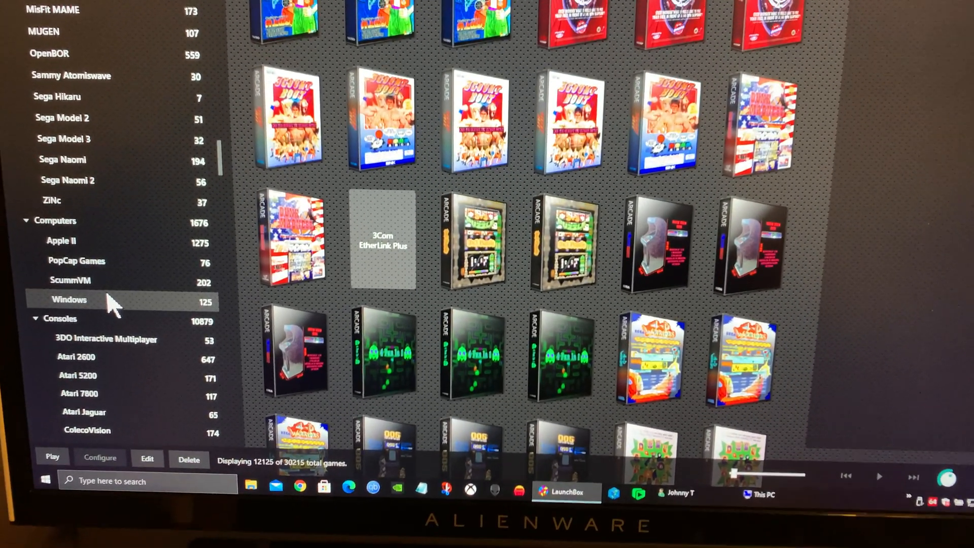
pyautogui.click(68, 299)
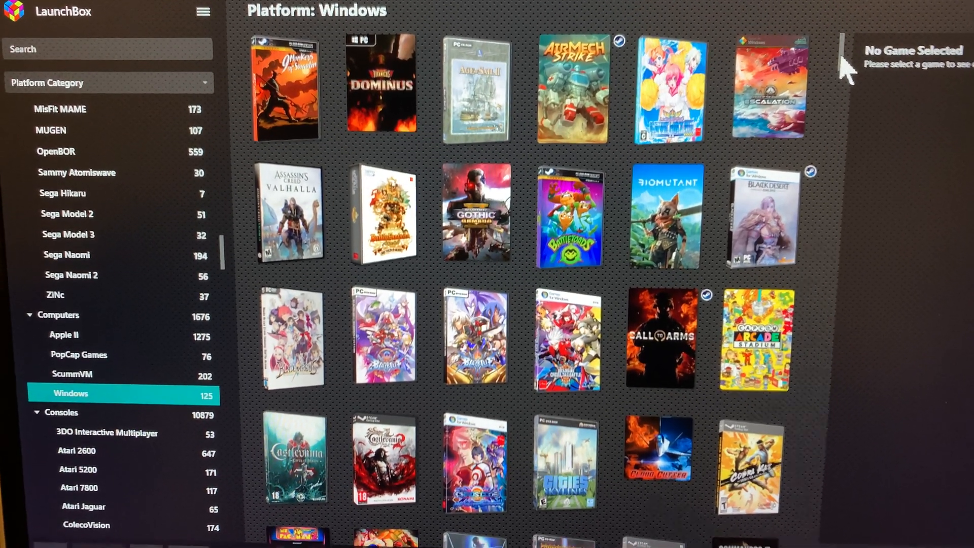
pyautogui.scroll(-3)
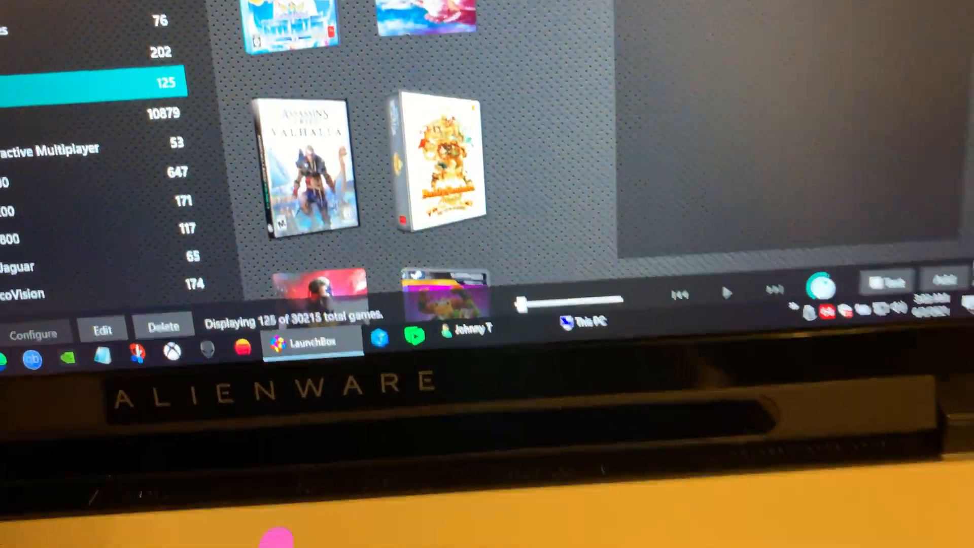
pyautogui.scroll(-3)
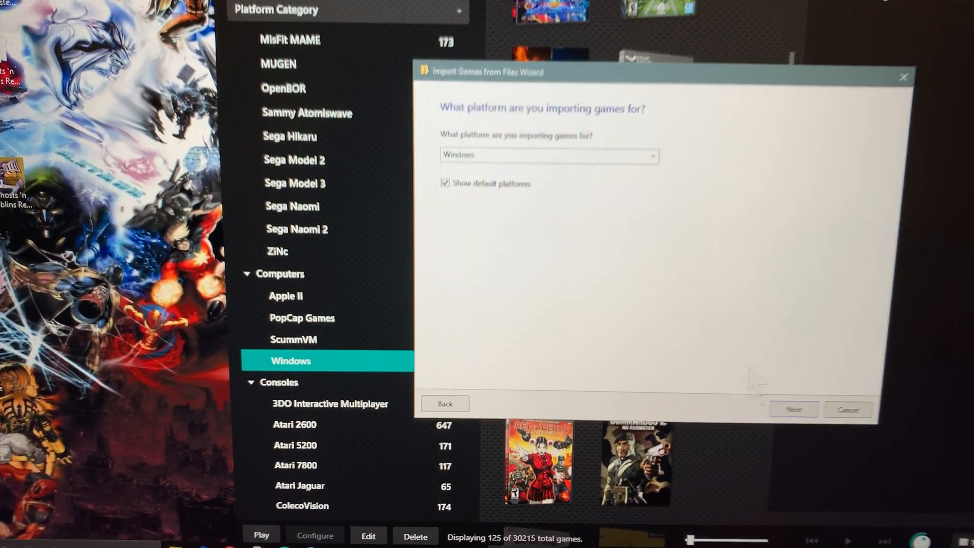
# - Complete the Import Games wizard for Windows with local metadata, all image types and EmuMovies defaults
pyautogui.click(793, 409)
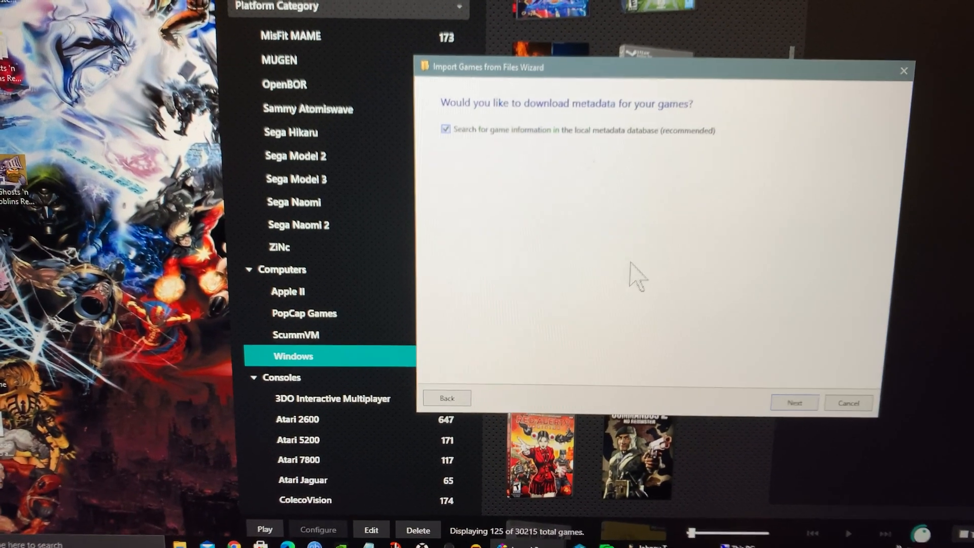
pyautogui.click(794, 402)
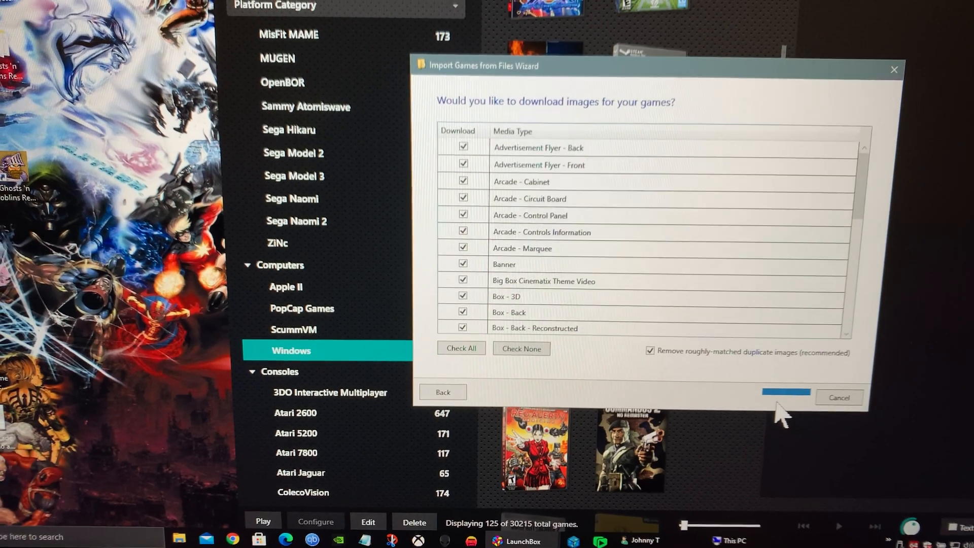
pyautogui.click(785, 398)
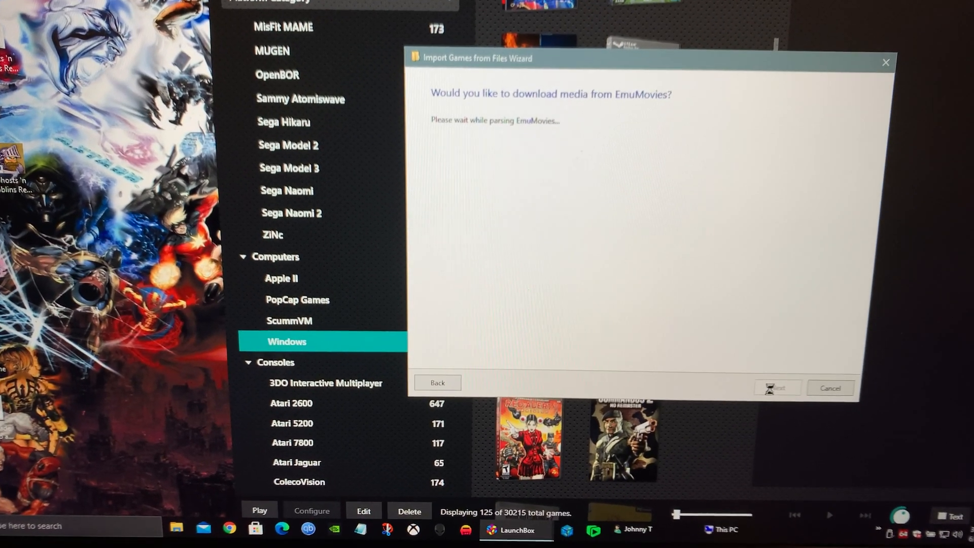
pyautogui.click(776, 387)
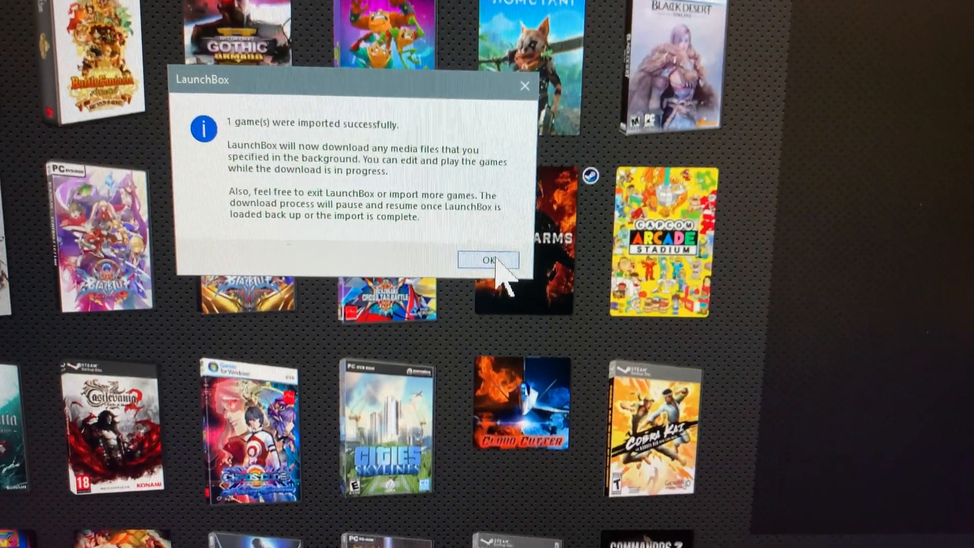
# - Acknowledge the '1 game(s) imported successfully' notice and browse the Windows library
pyautogui.click(489, 260)
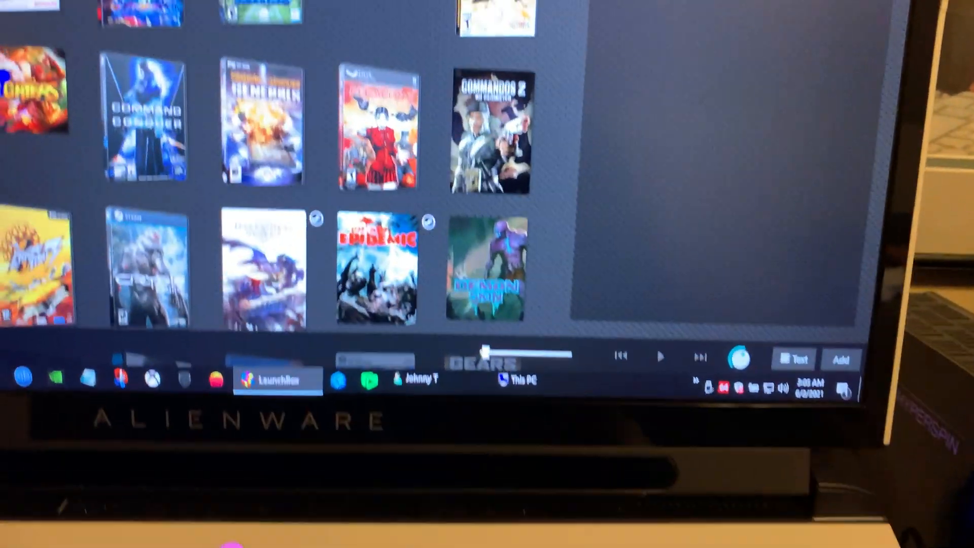
pyautogui.scroll(-3)
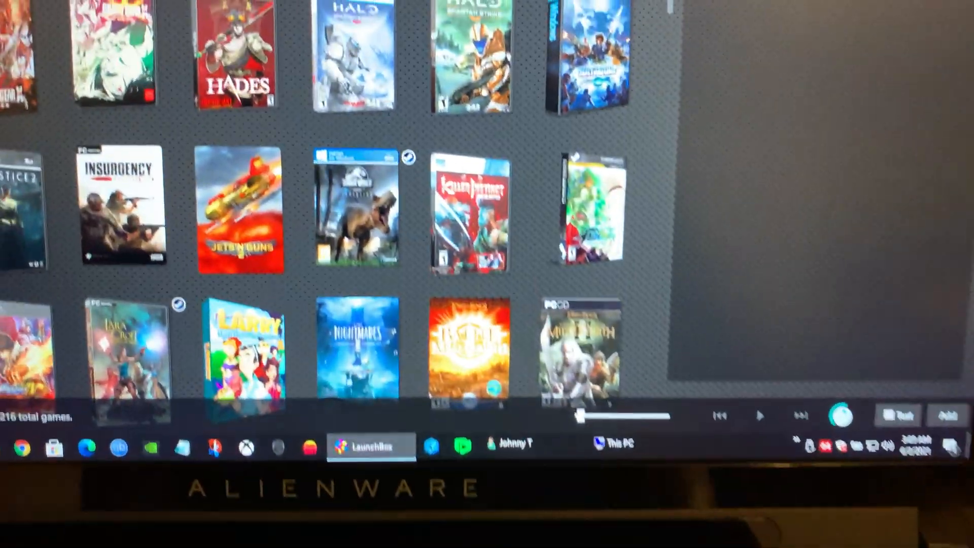
pyautogui.scroll(-3)
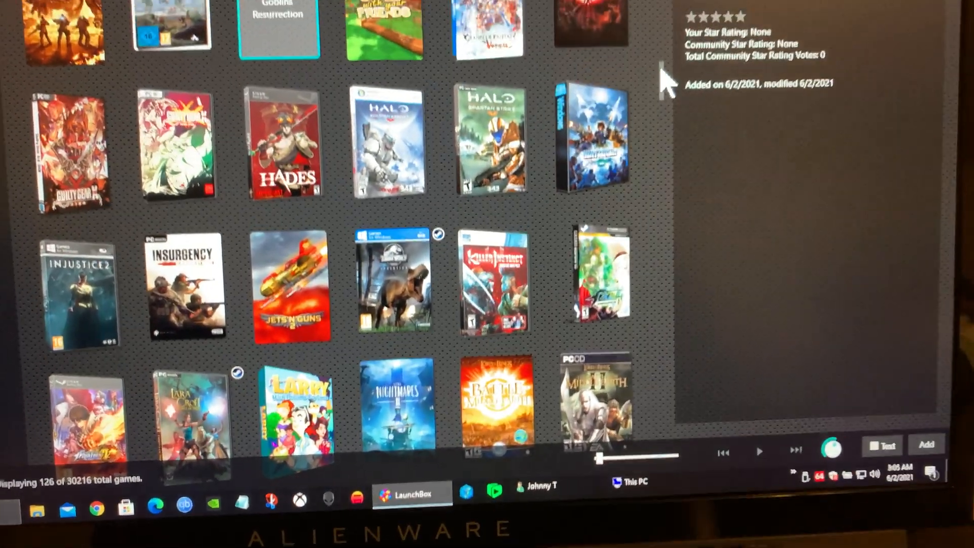
pyautogui.scroll(-3)
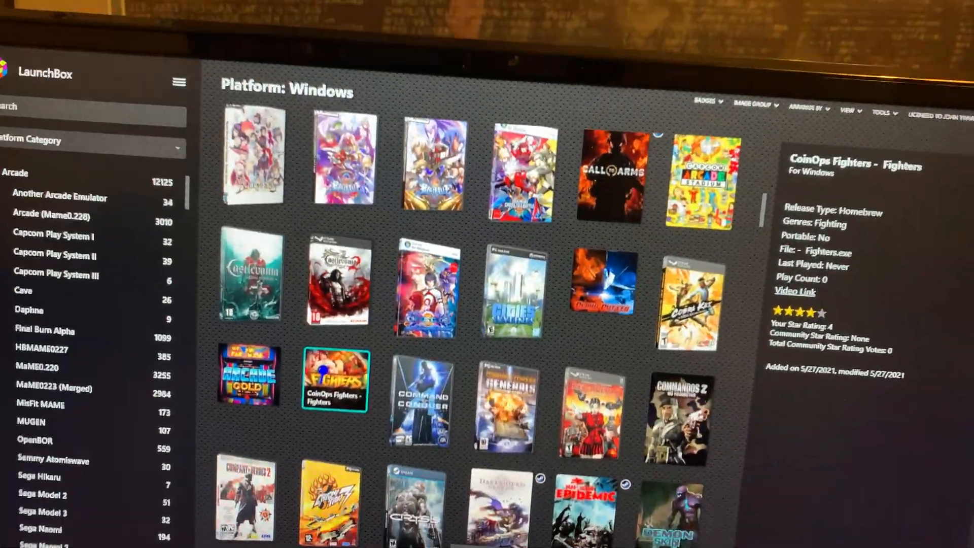
# - Show the Pinball category's five games and view Pinball FX2's details
pyautogui.scroll(-3)
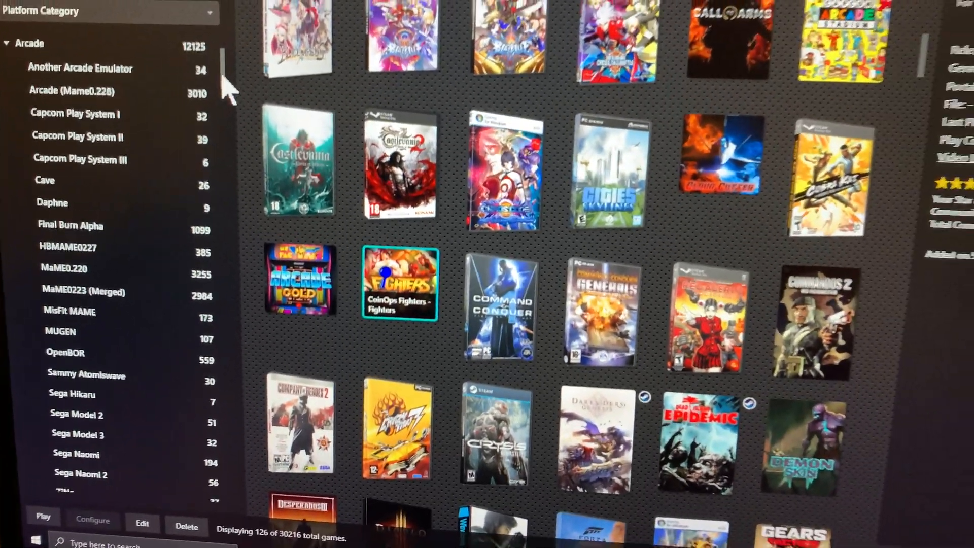
pyautogui.scroll(-3)
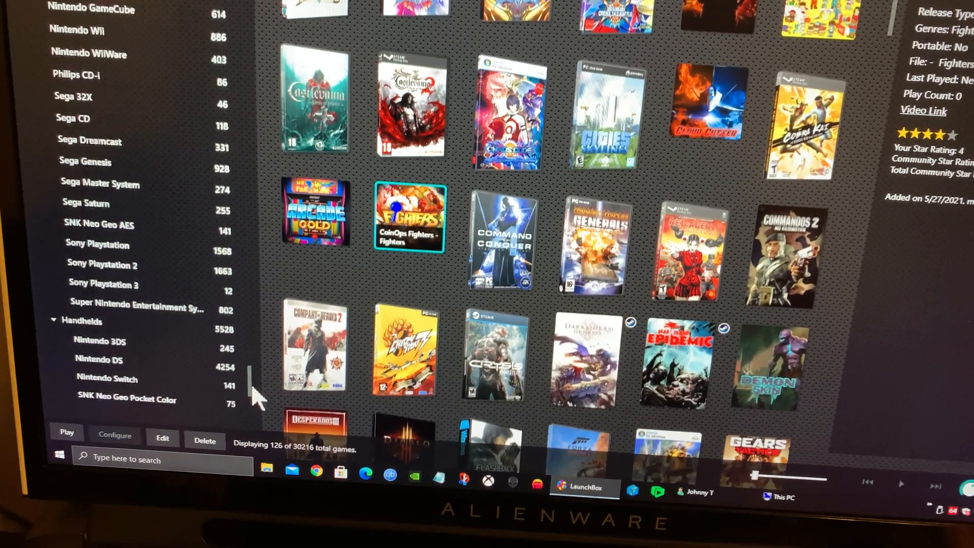
pyautogui.scroll(-3)
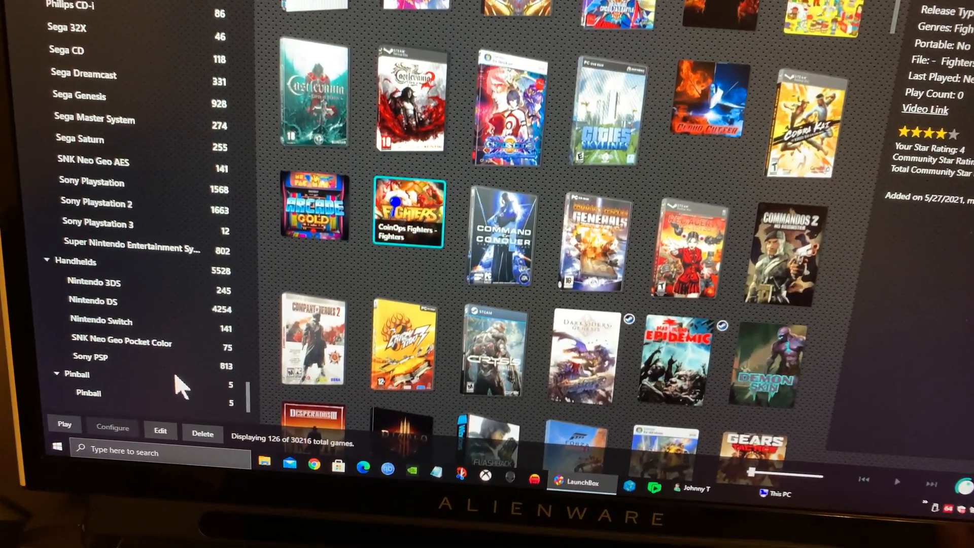
pyautogui.click(84, 379)
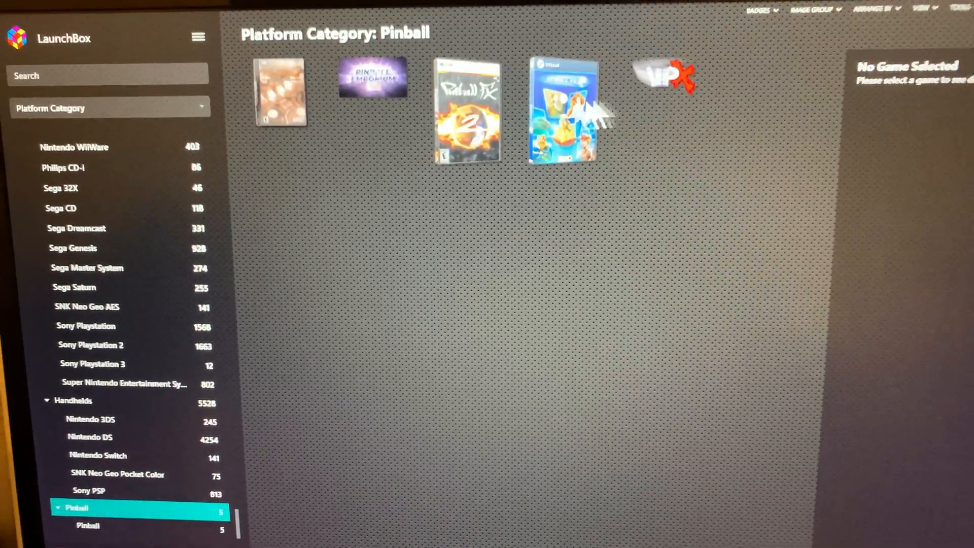
pyautogui.click(467, 112)
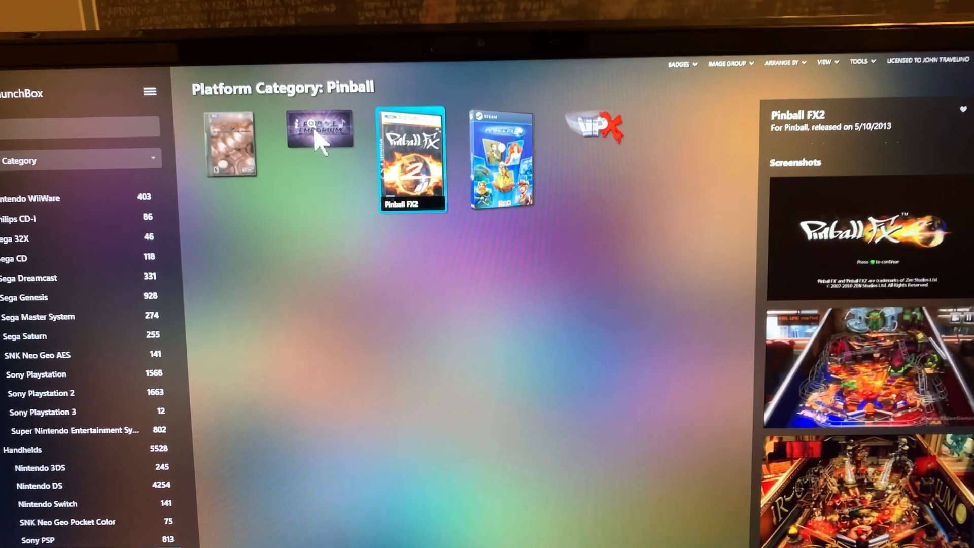
# - Launch Pinball Emporium from its tile, play it and quit back to the desktop
pyautogui.doubleClick(319, 129)
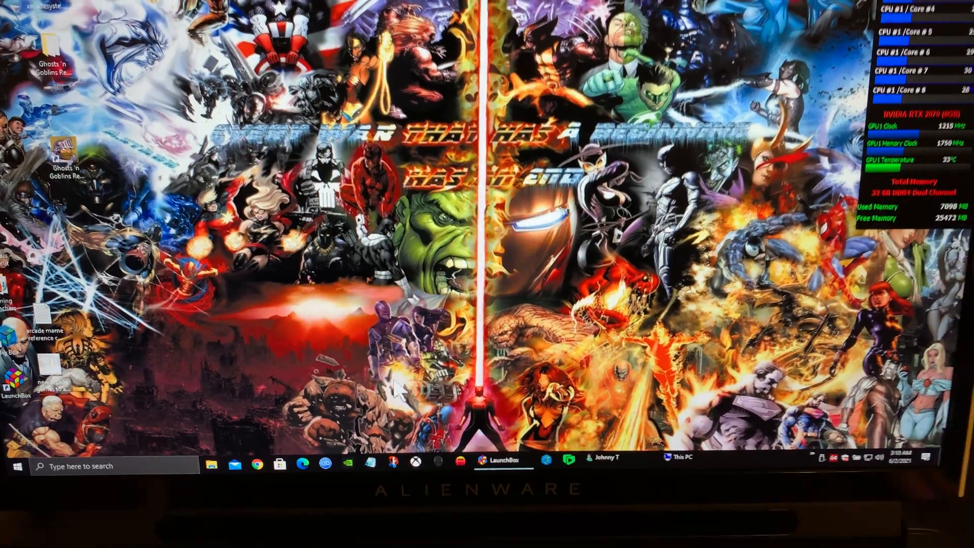
# - Bring LaunchBox back from the taskbar and view Pinball FX3's details in the Pinball category
pyautogui.click(502, 458)
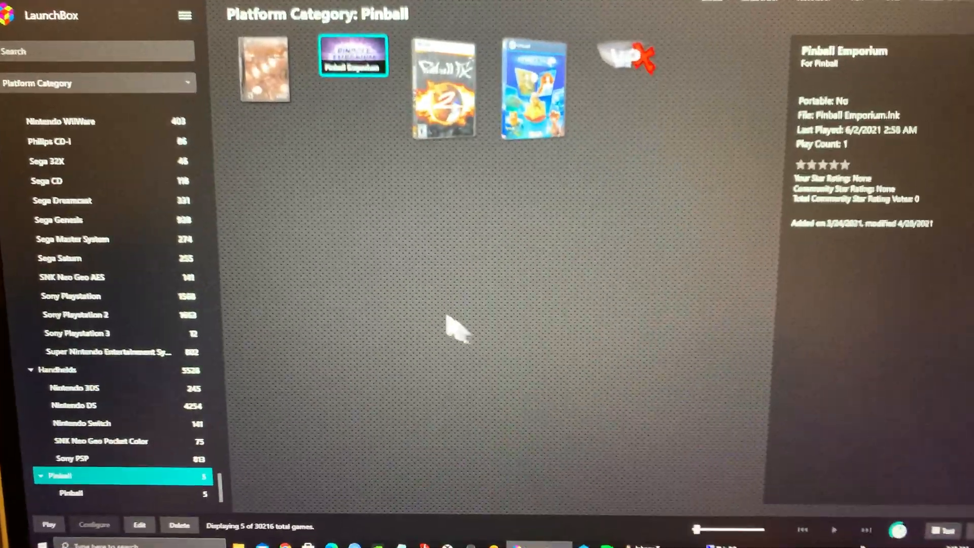
pyautogui.click(546, 99)
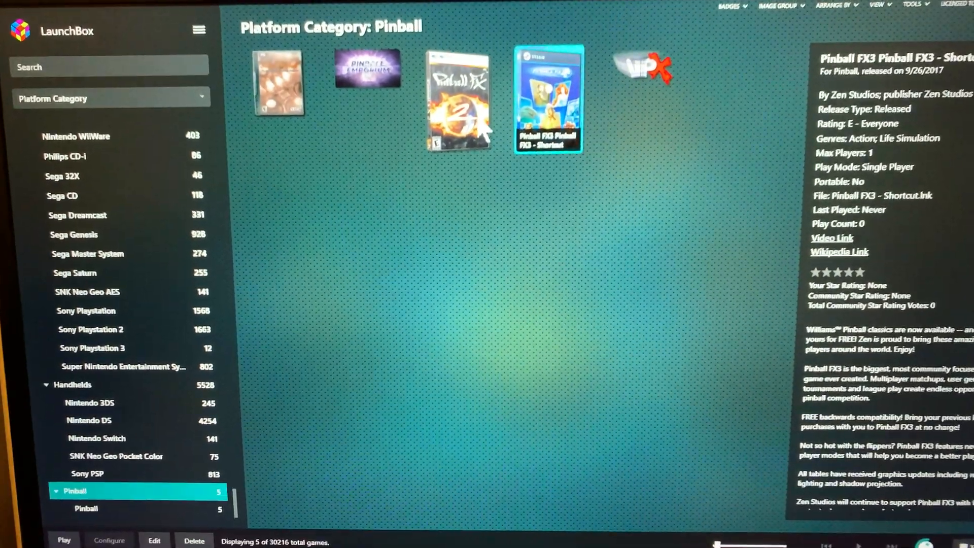